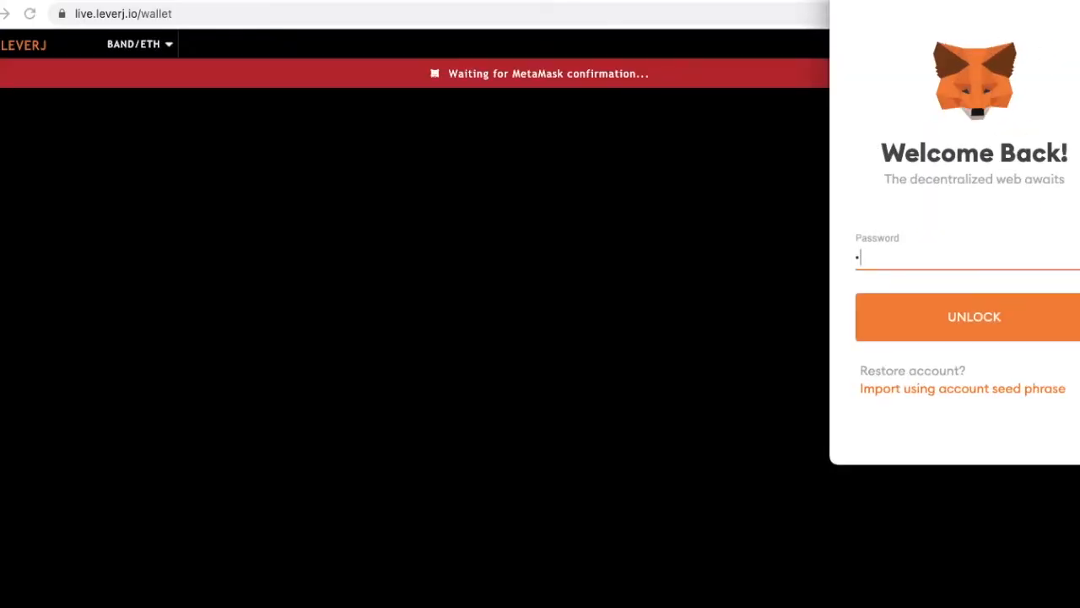
Step: Unlock MetaMask with the entered password to reach the Leverj registration page
left_click(974, 317)
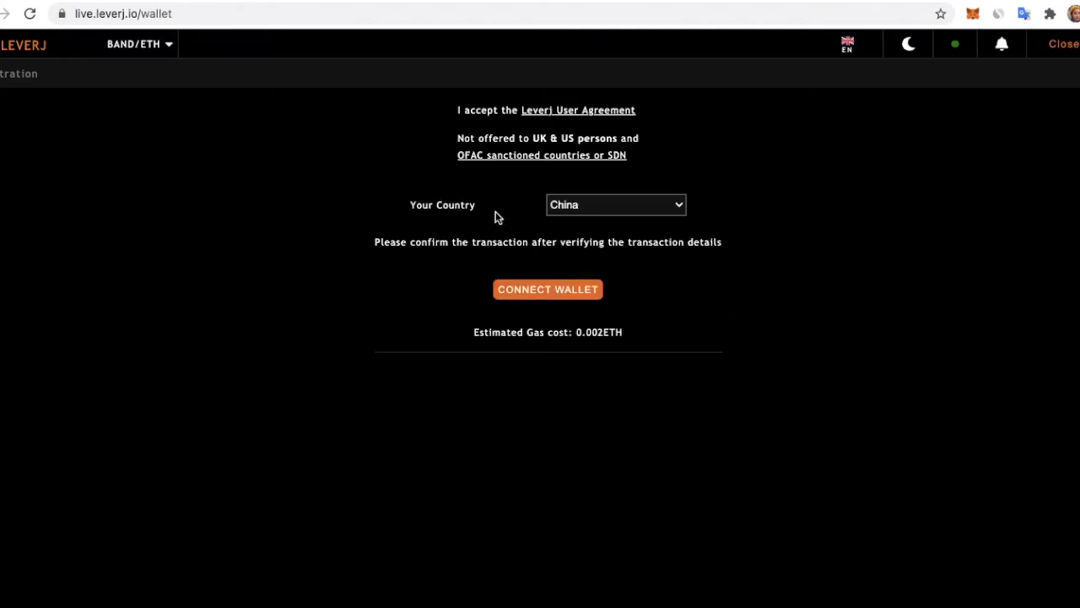
mouse_move(547, 291)
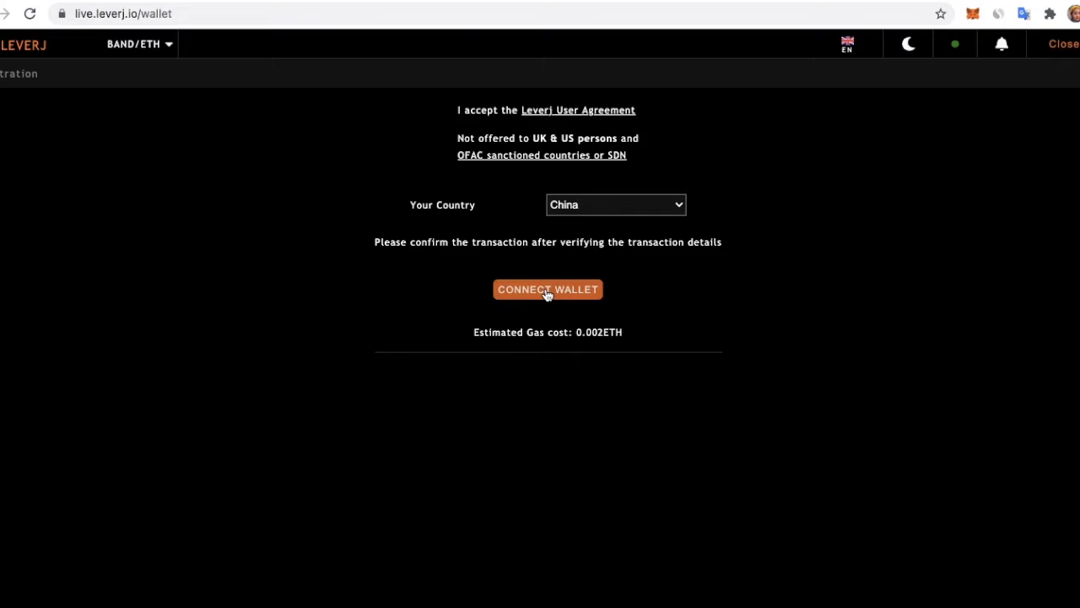
Step: Connect the wallet and confirm the Register transaction in MetaMask to reach the balances page
left_click(547, 289)
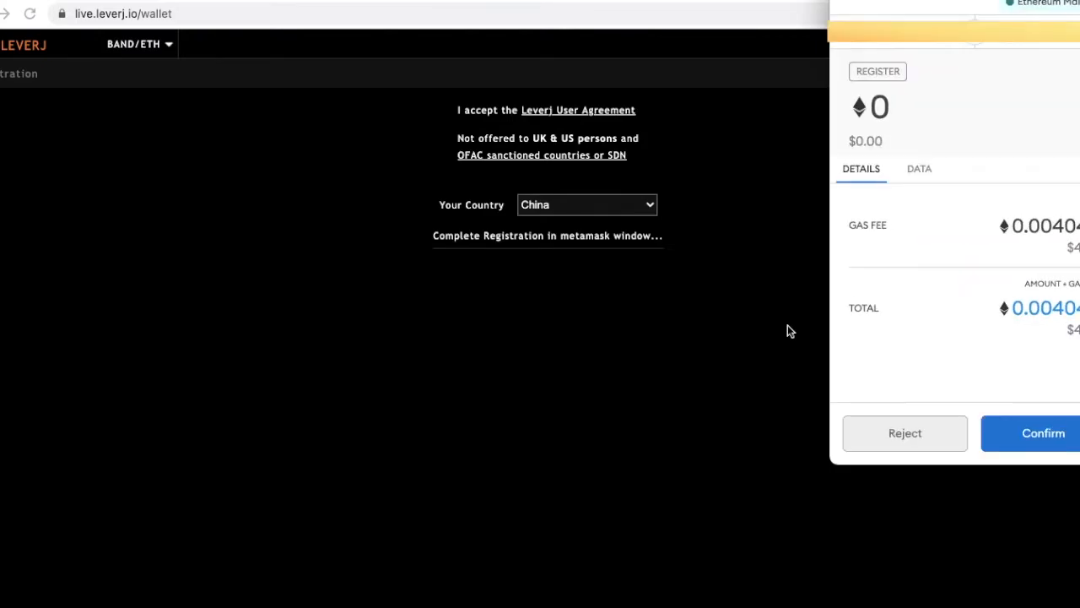
left_click(1043, 432)
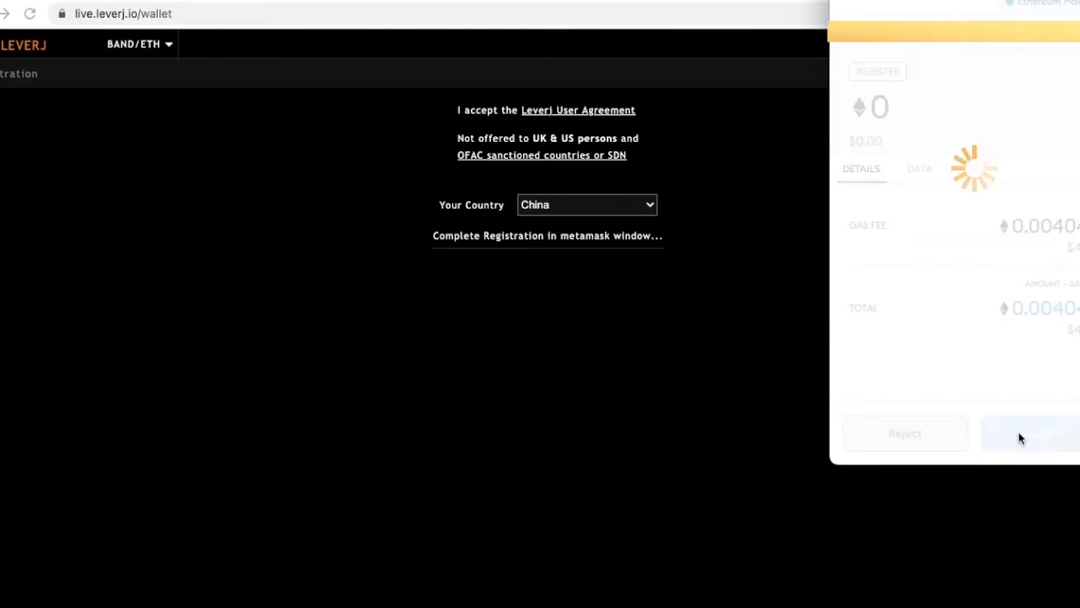
left_click(1028, 432)
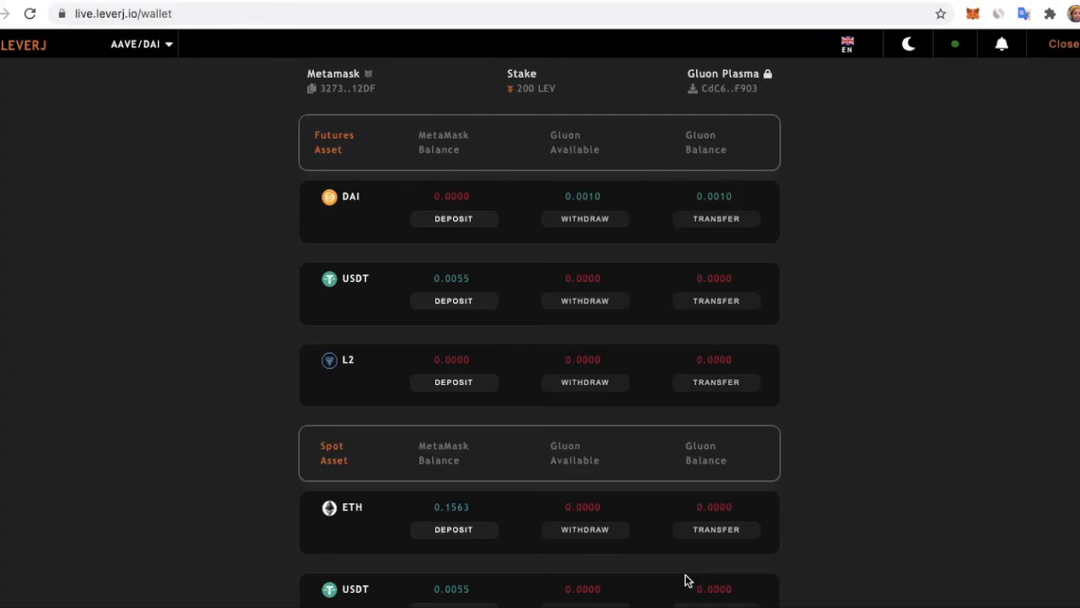
Step: Submit a 0.1 ETH deposit into the spot ETH balance from the Spot Asset section
scroll("down", 3)
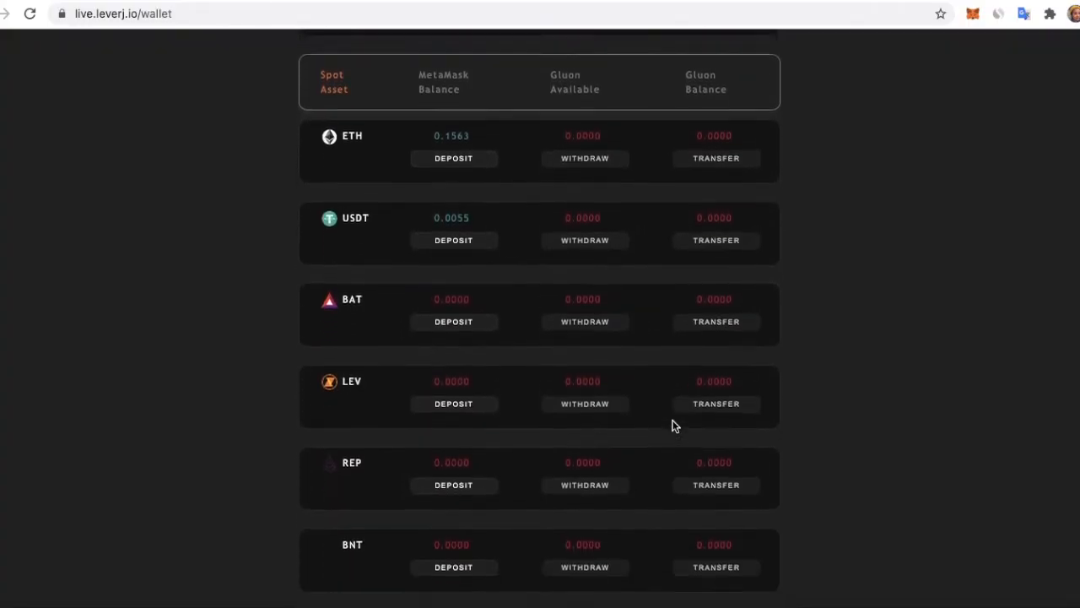
left_click(452, 159)
type("0.1")
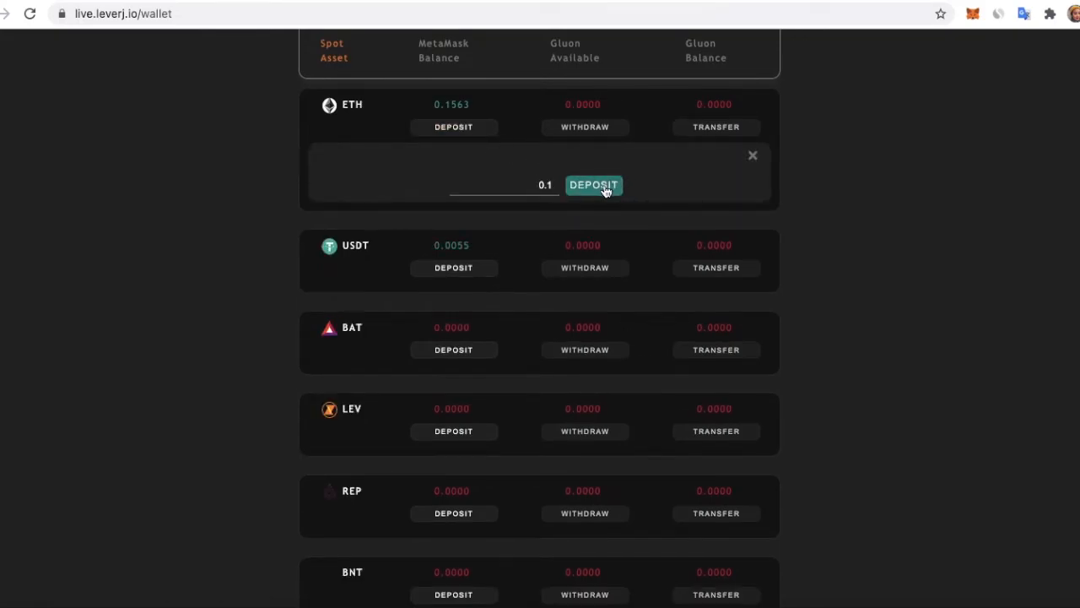
left_click(594, 184)
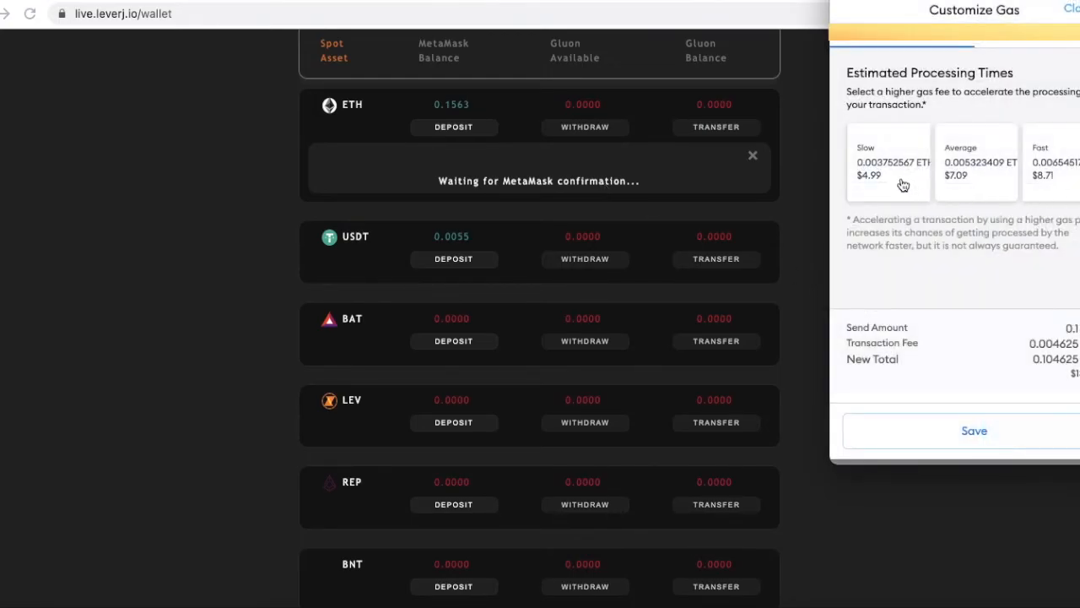
Step: Confirm the 0.1 ETH deposit in MetaMask using the Slow gas fee
left_click(888, 160)
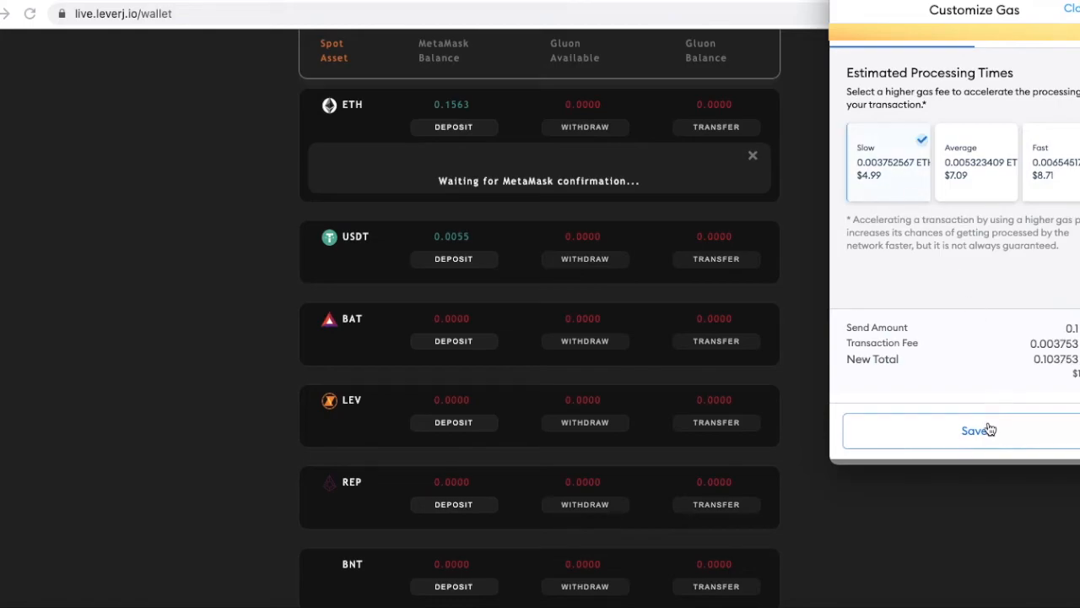
left_click(979, 430)
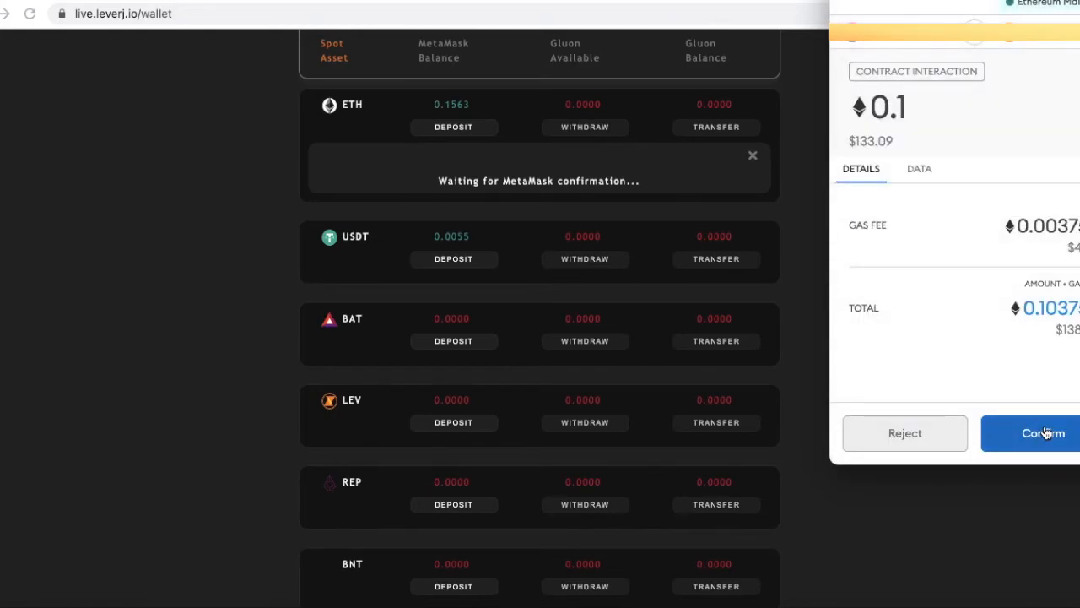
left_click(1043, 432)
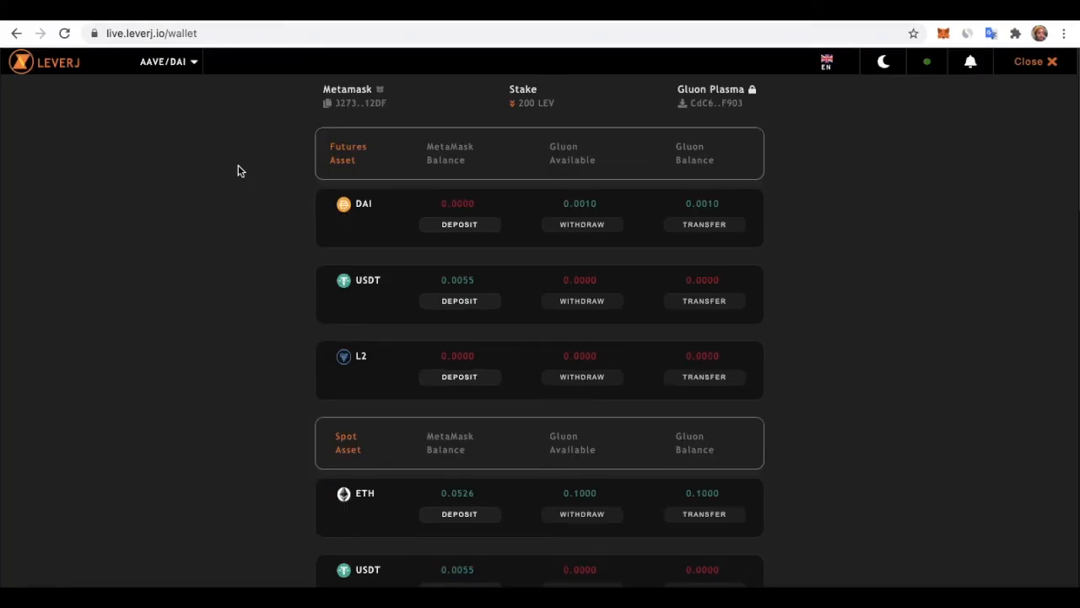
Step: Open the Futures/Spot market menu from the AAVE/DAI pair dropdown
left_click(167, 61)
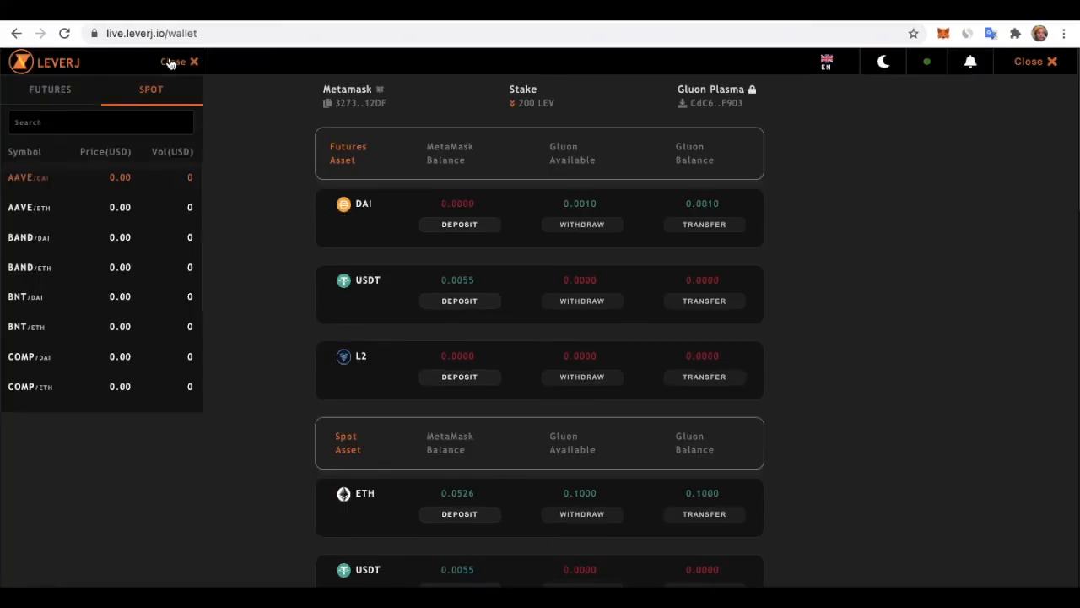